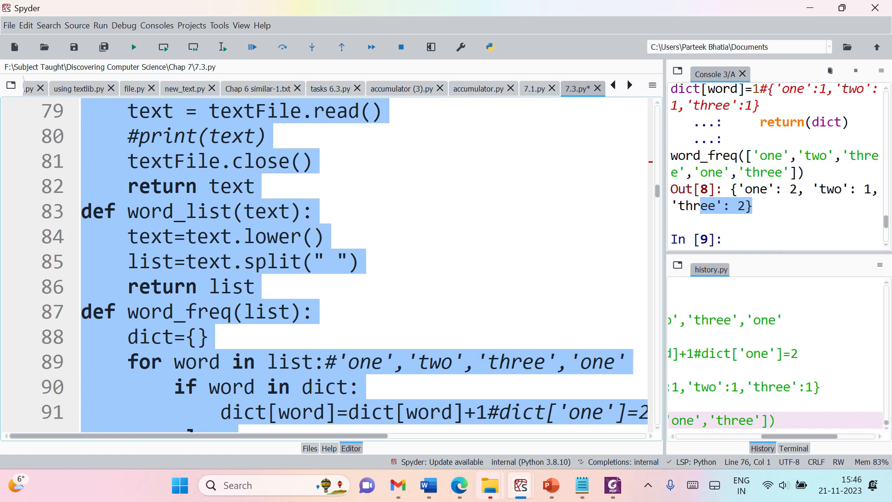
Run the word_freq script on mytext.txt and review the printed word-count dictionary.
scroll(down, 3)
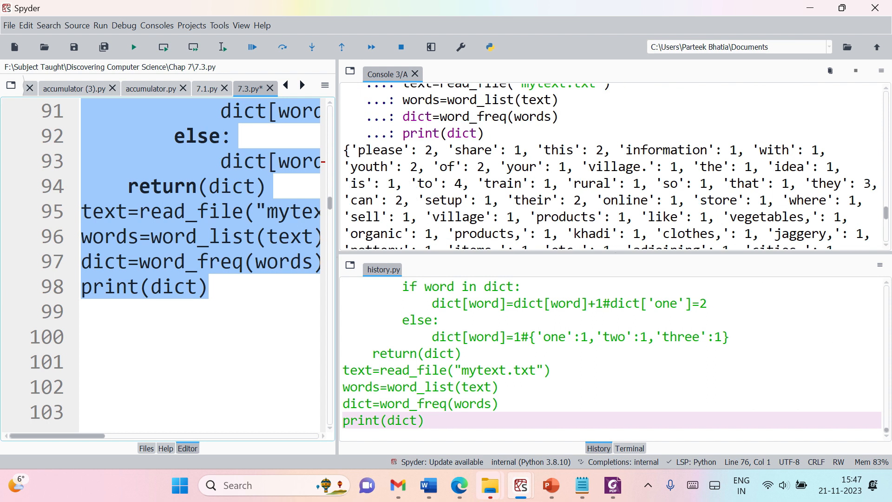
Review the printed counts such as 'please': 2 and 'they': 3 in the console output.
double_click(387, 150)
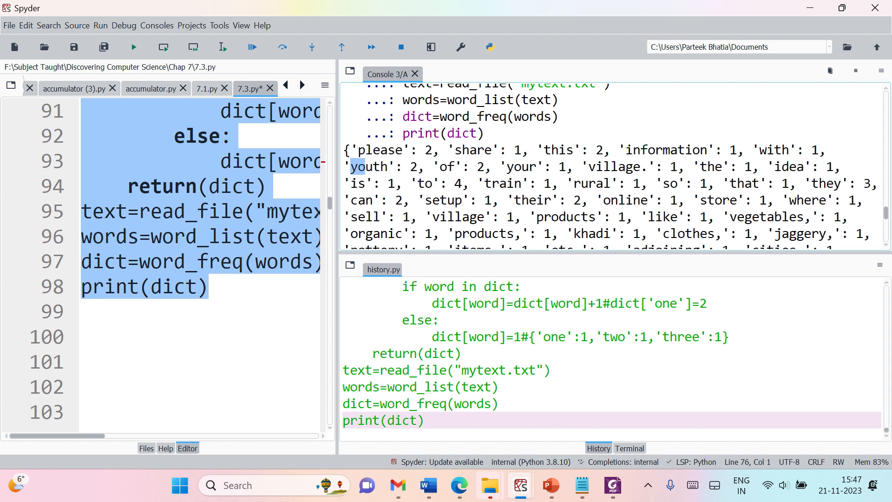
double_click(460, 166)
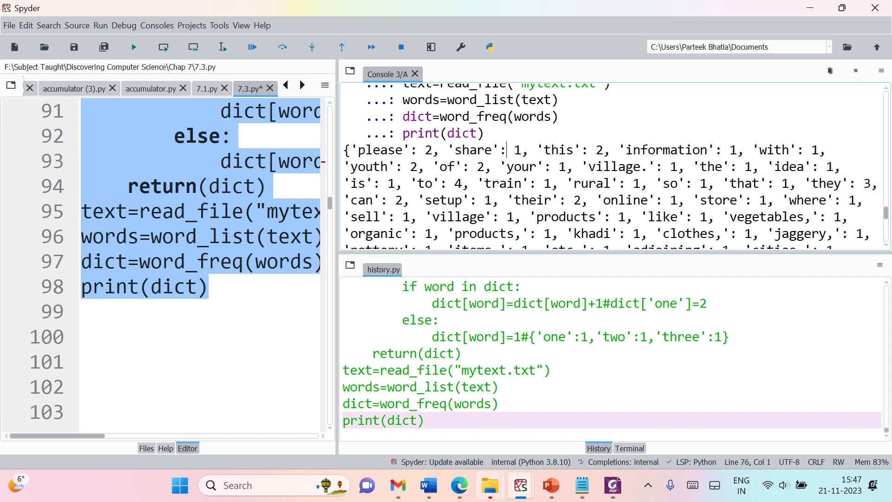
mouse_move(337, 161)
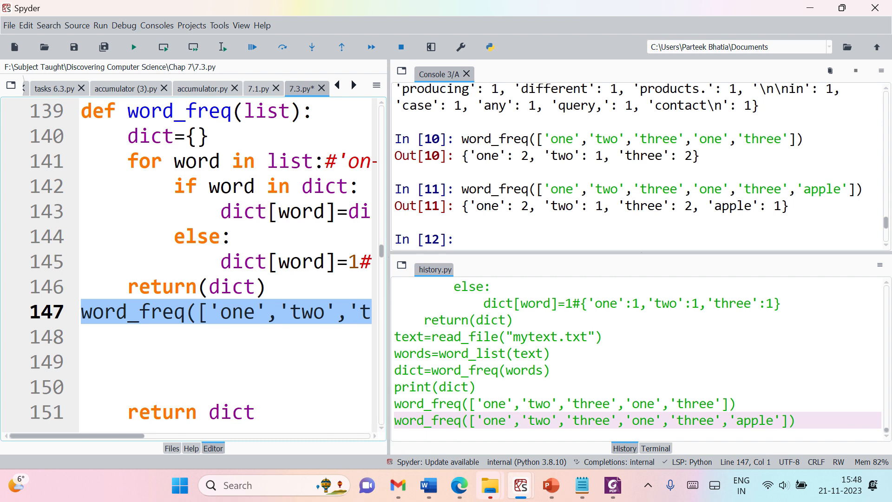
double_click(486, 205)
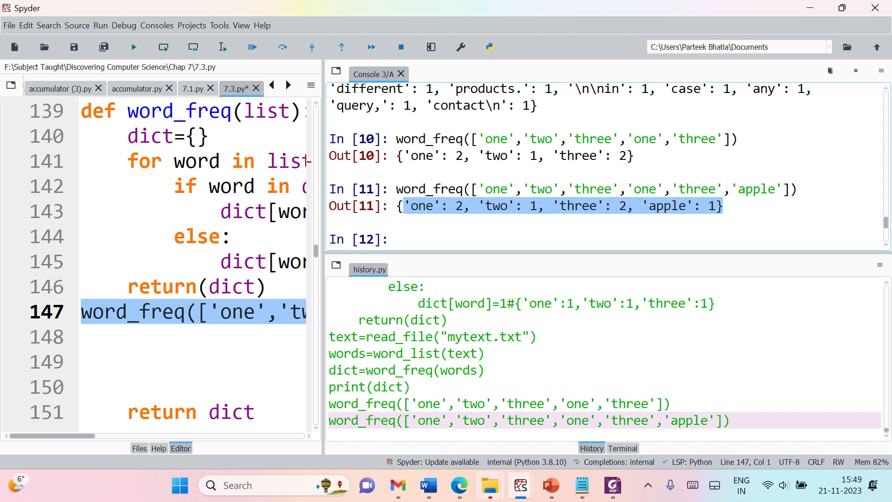
mouse_move(453, 408)
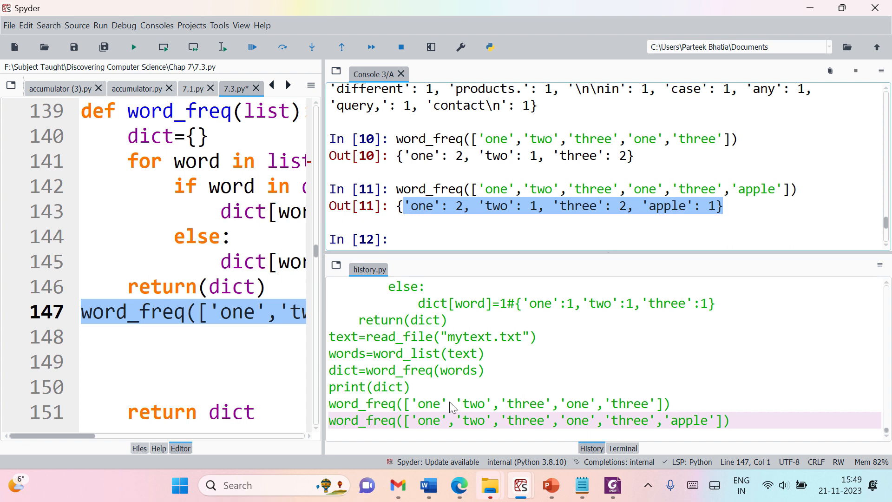